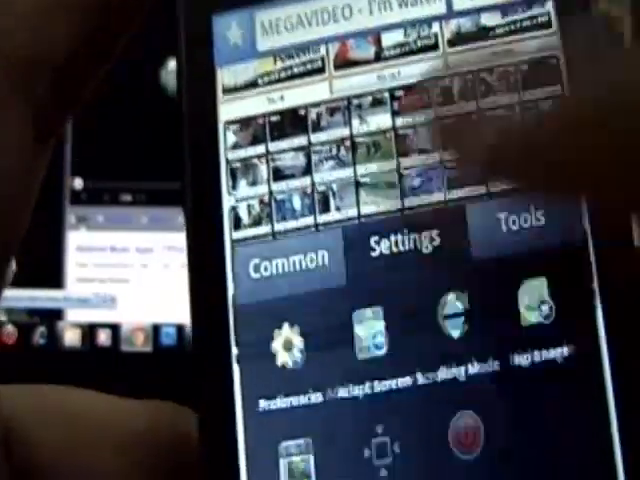
- Bring up the Scrolling Mode dialog offering Scrolling Button or Touch screen to scroll
click(443, 340)
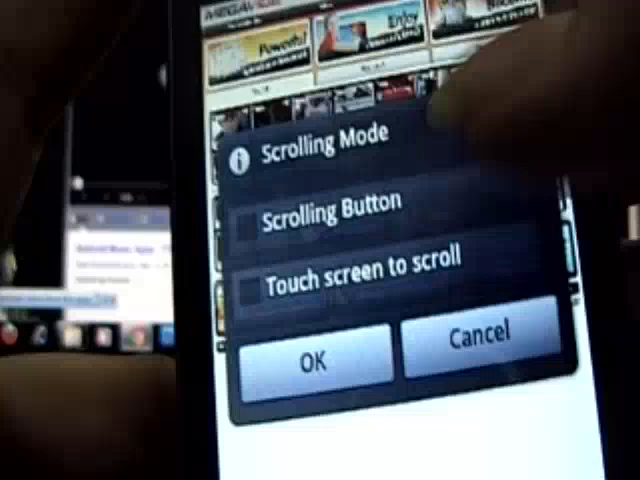